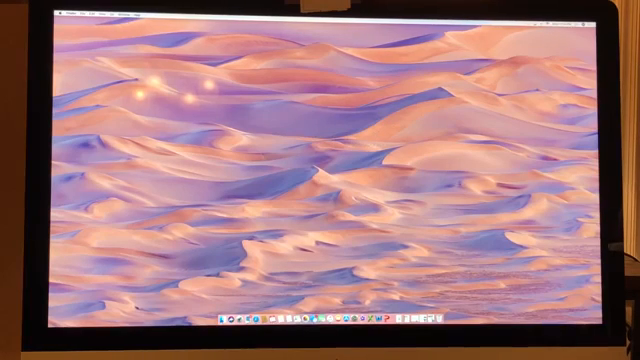
Launch QuickTime Player through Spotlight to show its file-opening window
key(cmd+space)
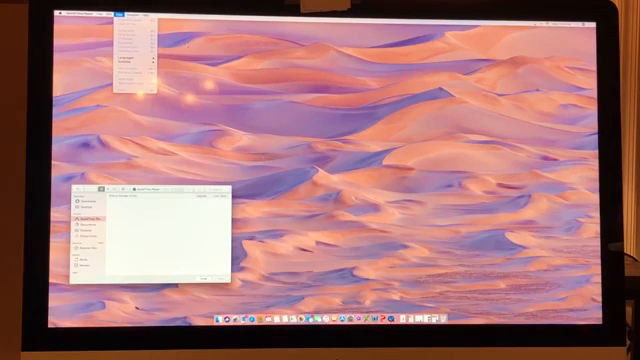
Choose New Movie Recording from the File menu
click(133, 17)
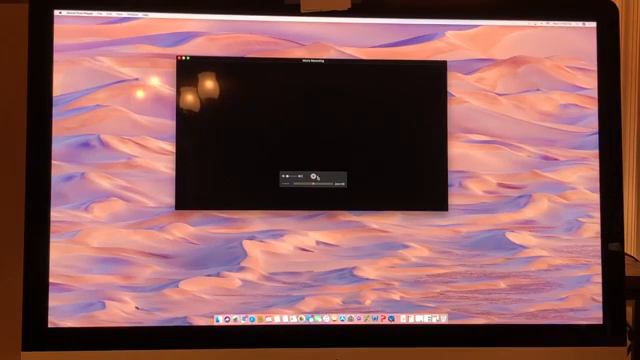
click(315, 176)
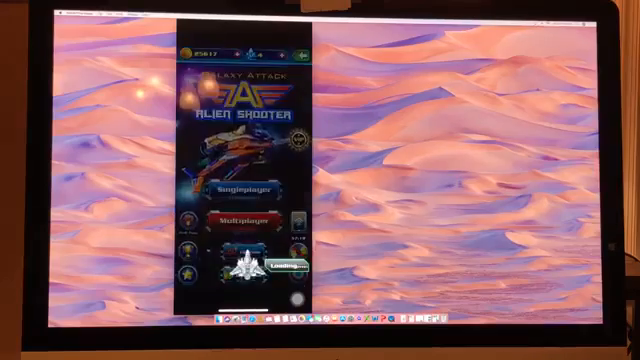
Start recording the iPhone's mirrored screen while the game level is played
click(245, 189)
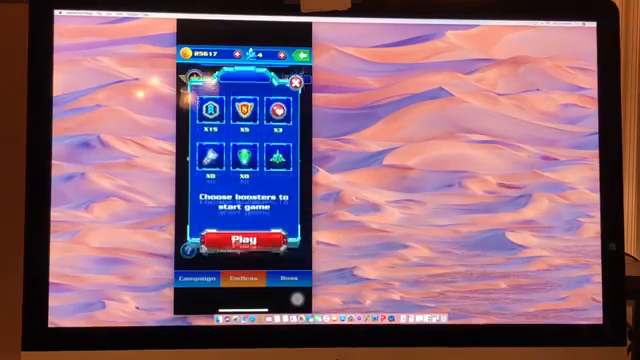
click(240, 241)
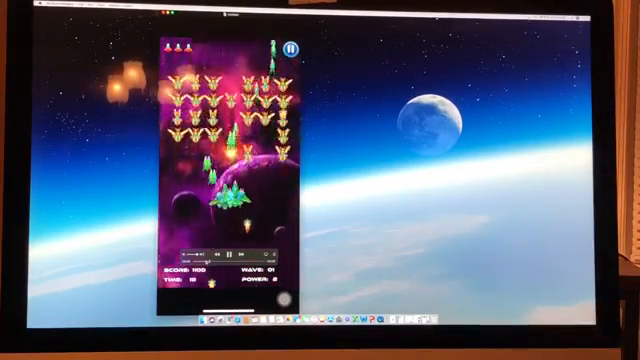
Play back the captured iPhone game footage in the recording window
click(287, 48)
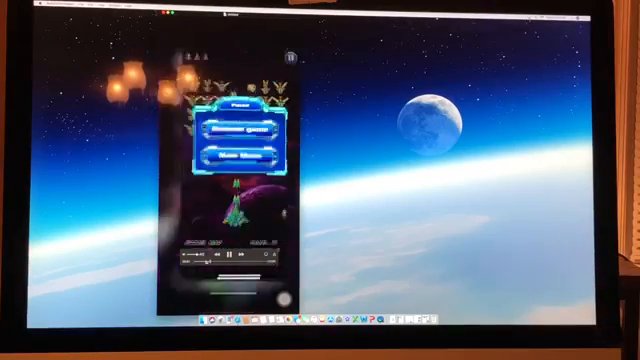